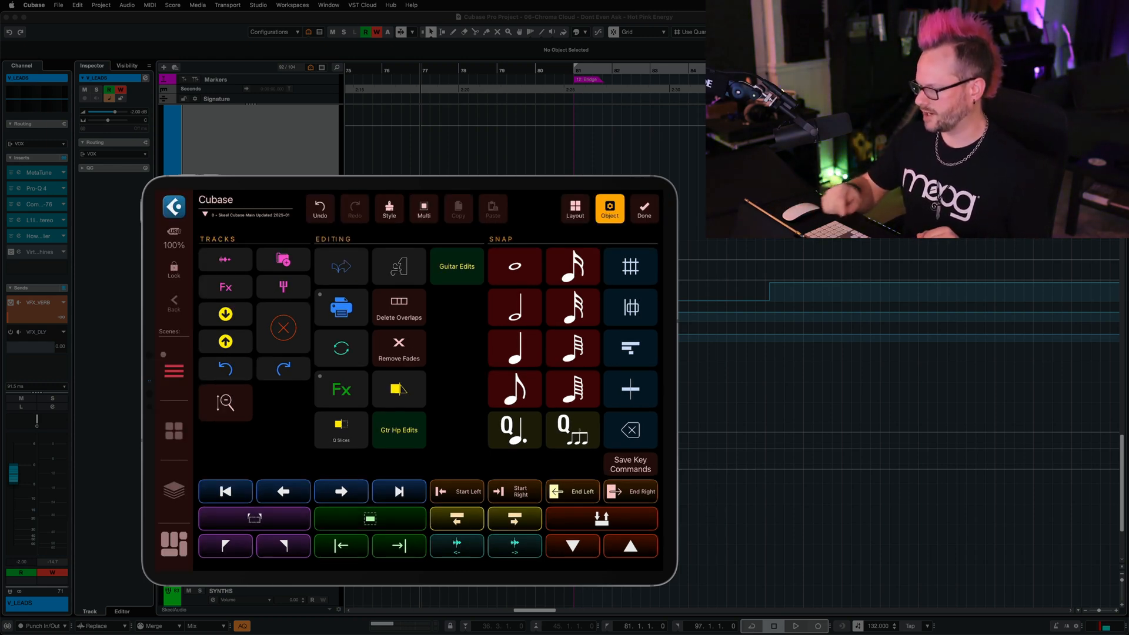
Step: Add a Fader object into the empty Editing column and bring up its object settings
click(574, 208)
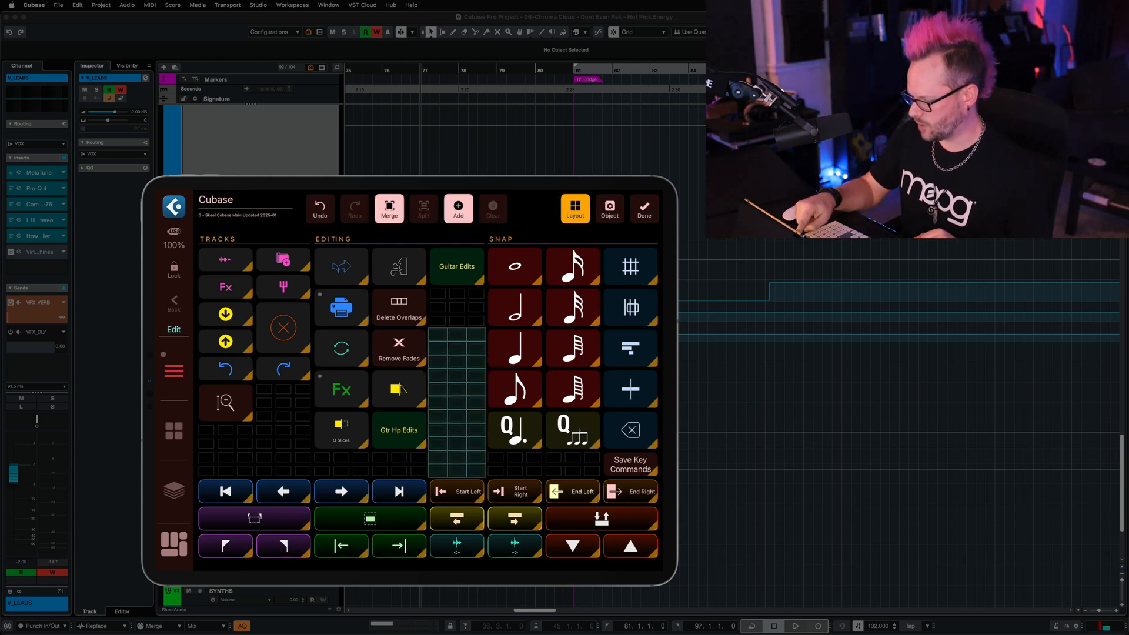
click(455, 394)
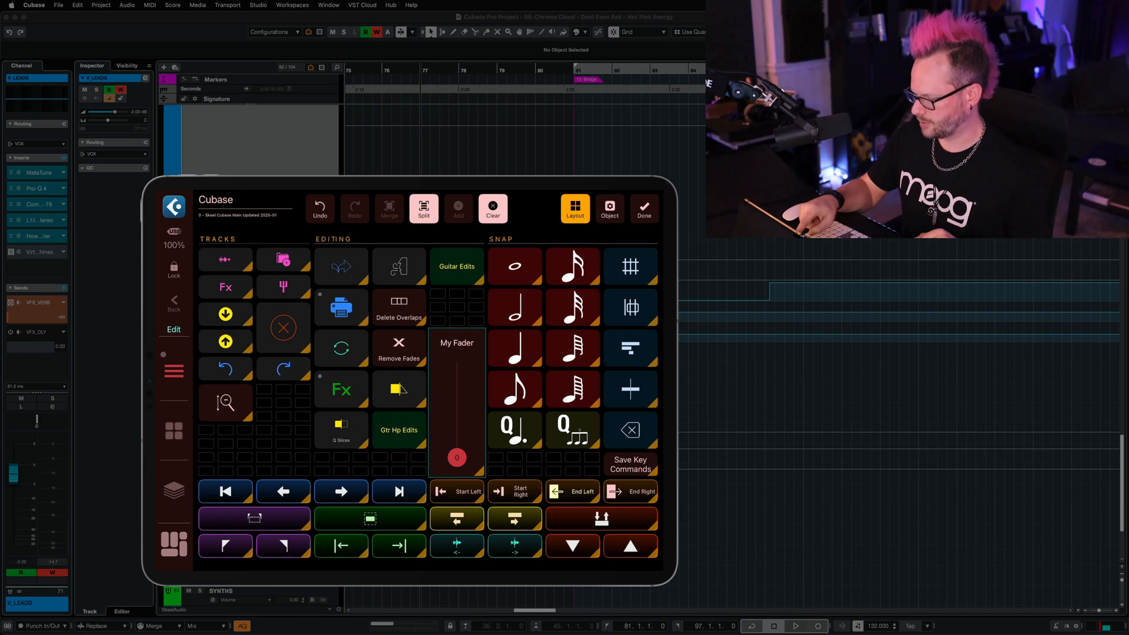
click(456, 388)
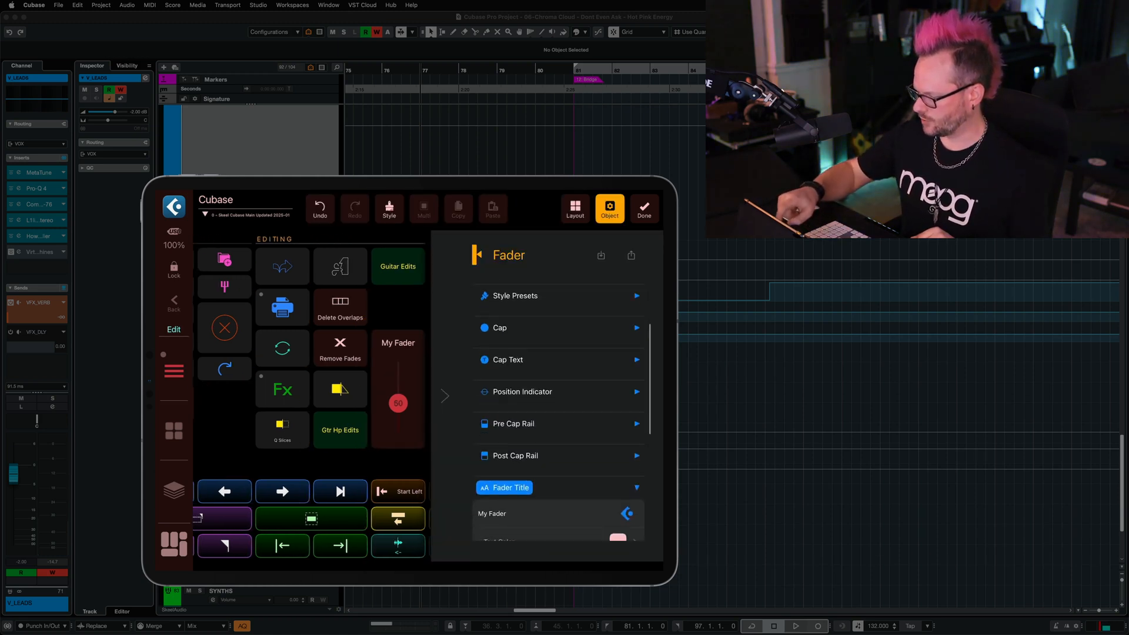
Step: Link the Fader Title to the Selected Track parameter so it shows the track name
scroll(down, 3)
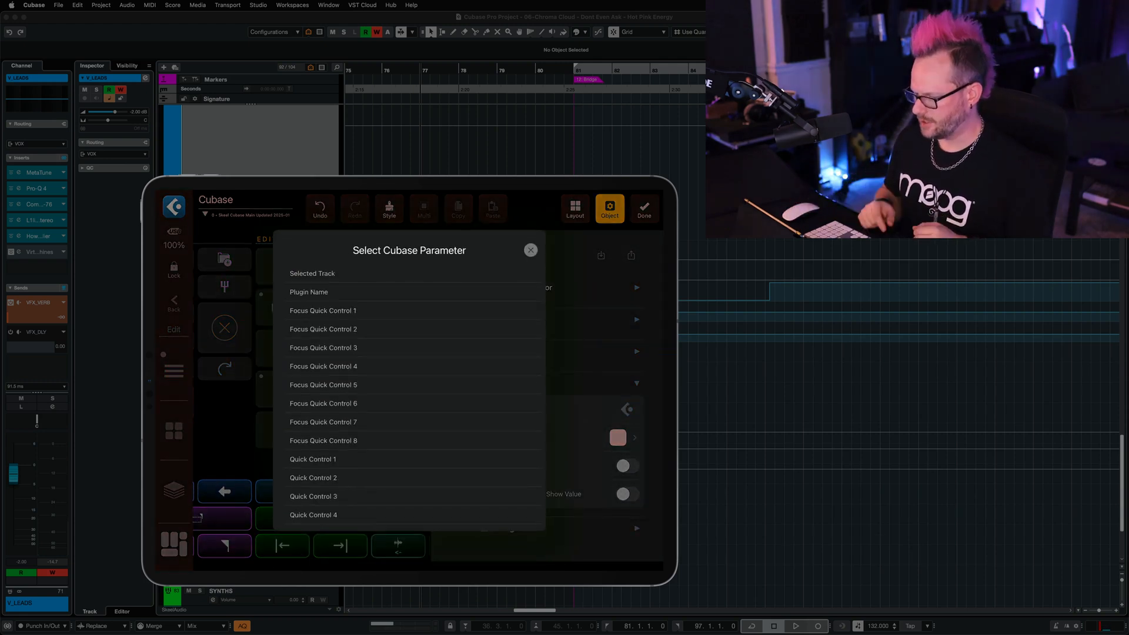
scroll(down, 3)
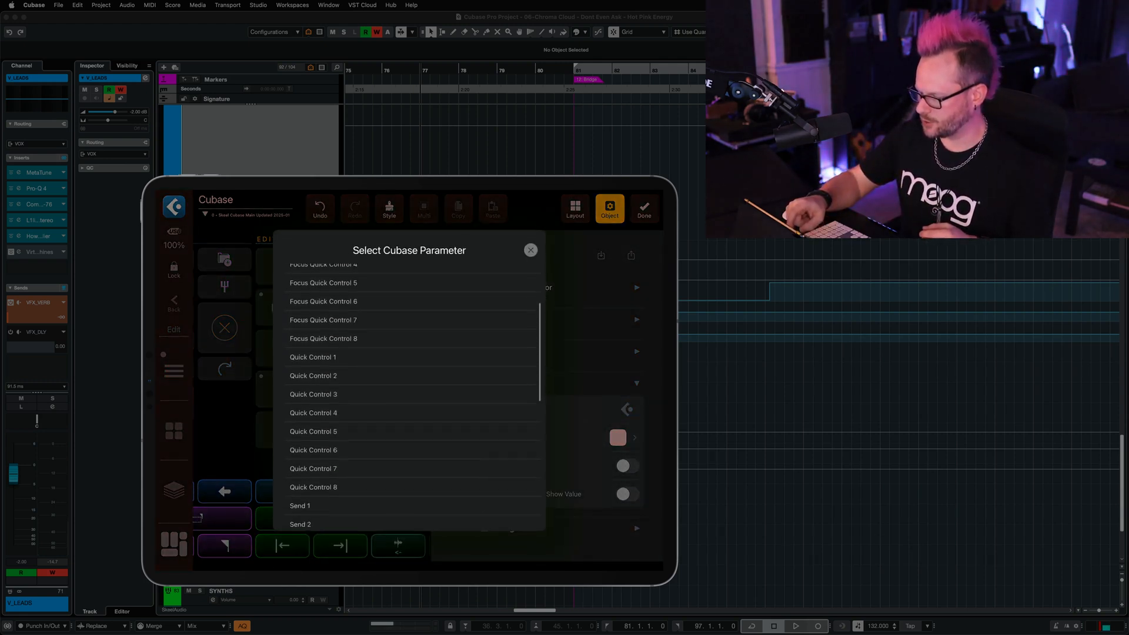
scroll(down, 3)
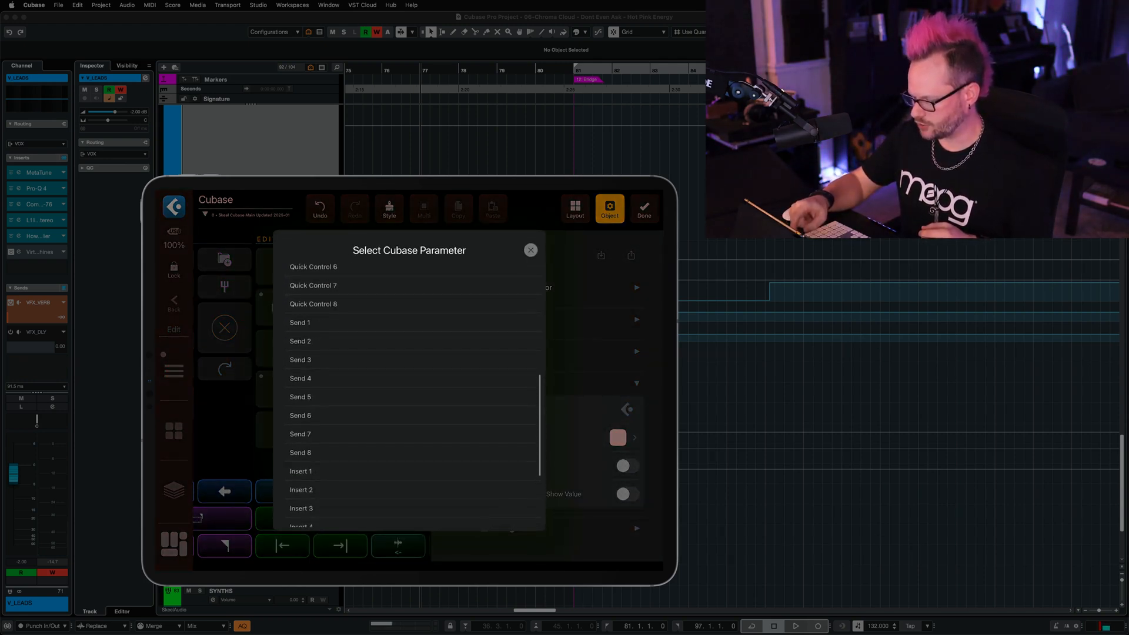
scroll(down, 3)
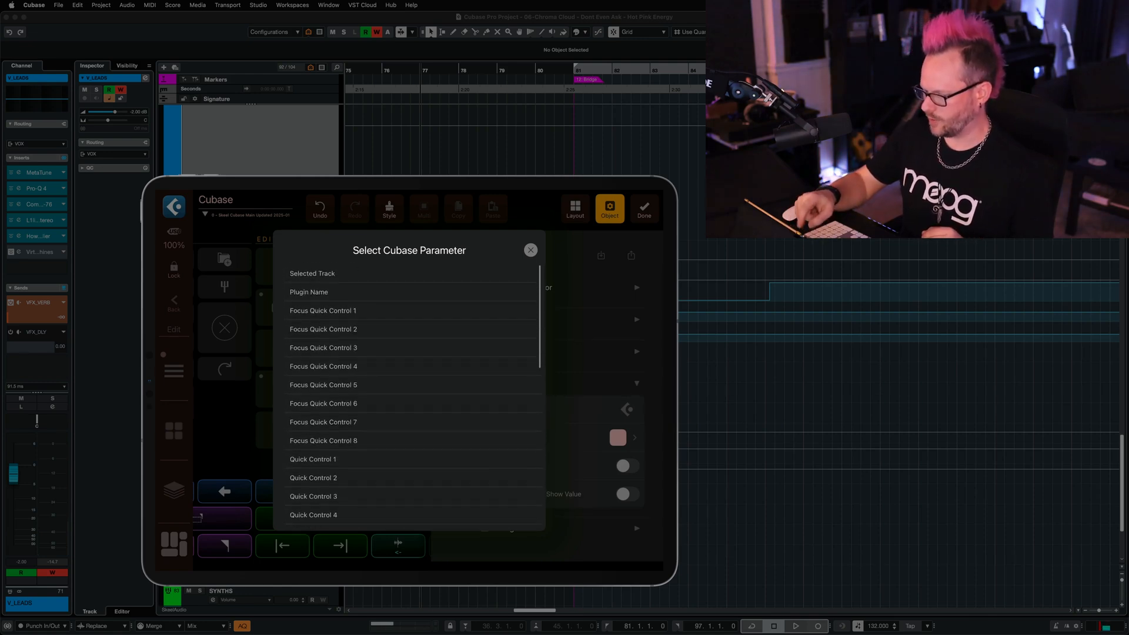
click(530, 250)
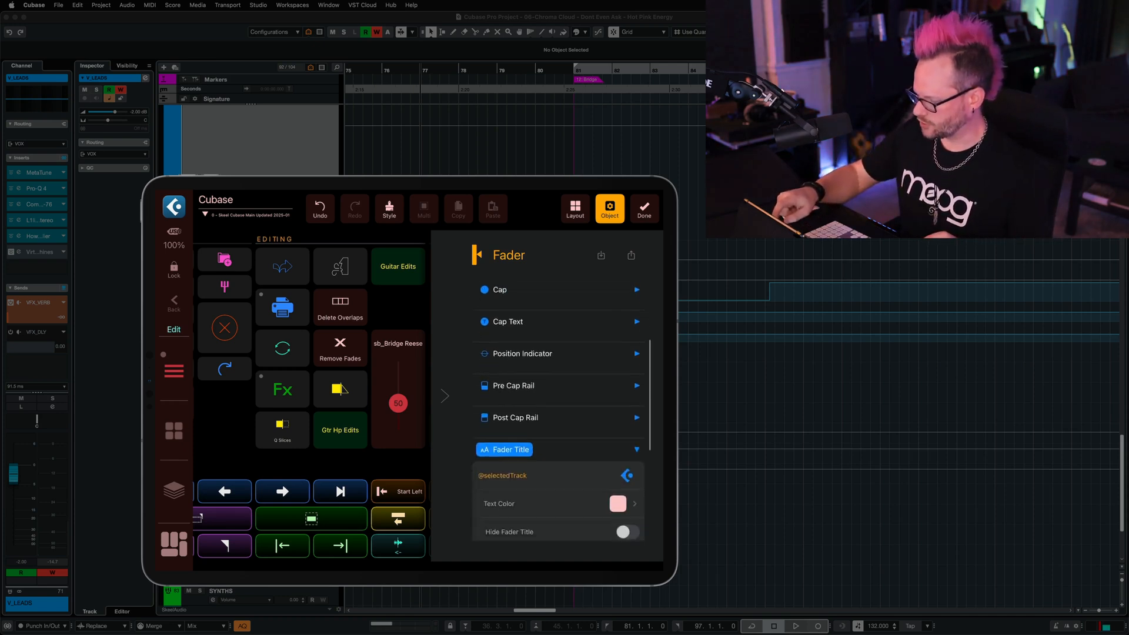
Step: Turn on Hide Fader Title for the volume fader
scroll(down, 3)
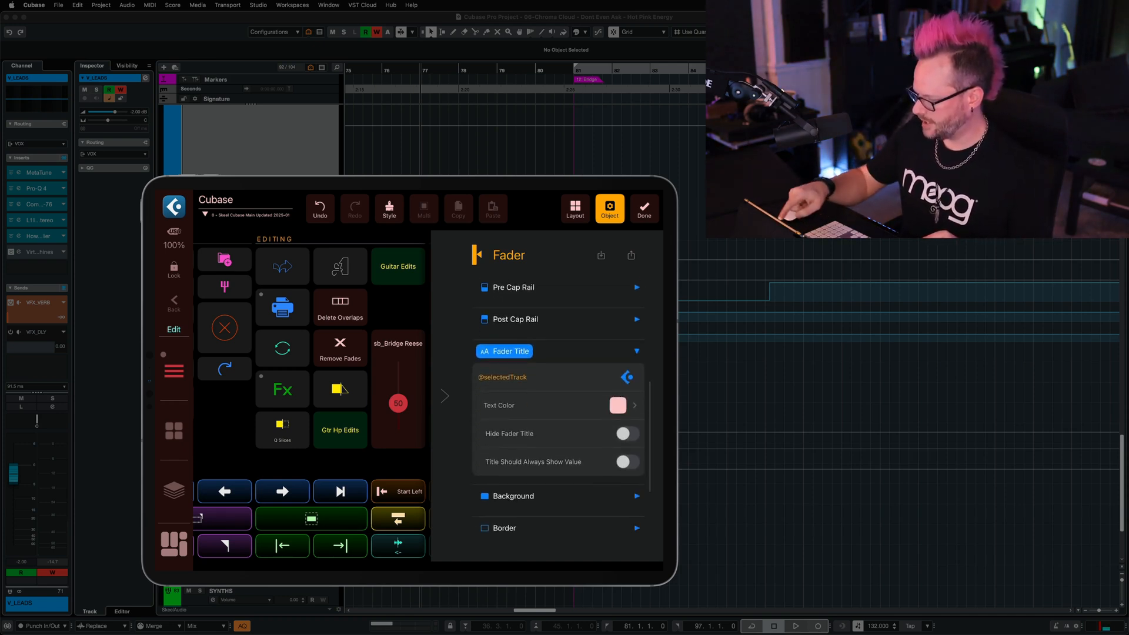
click(625, 433)
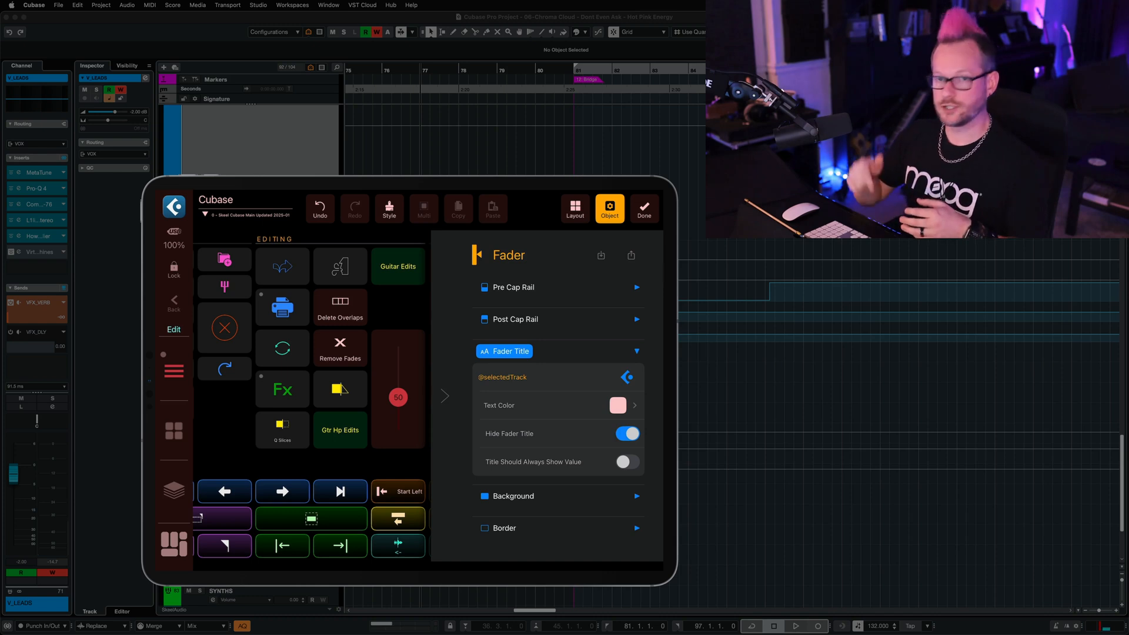
Step: Apply a teal style preset to the fader cap and set a dark background colour
scroll(down, 3)
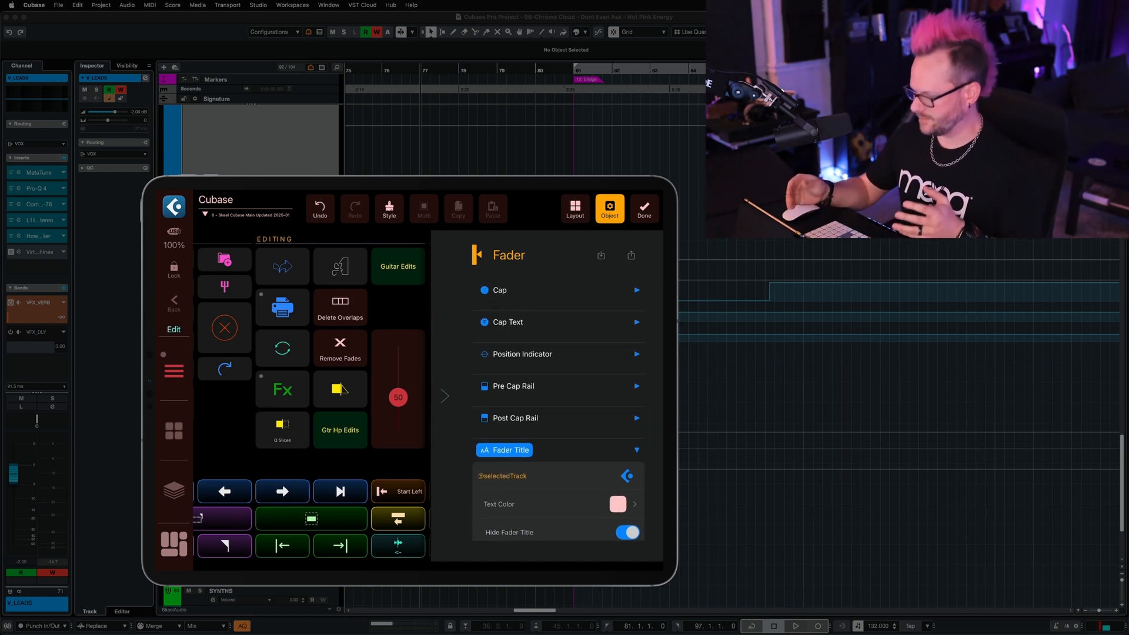
click(498, 289)
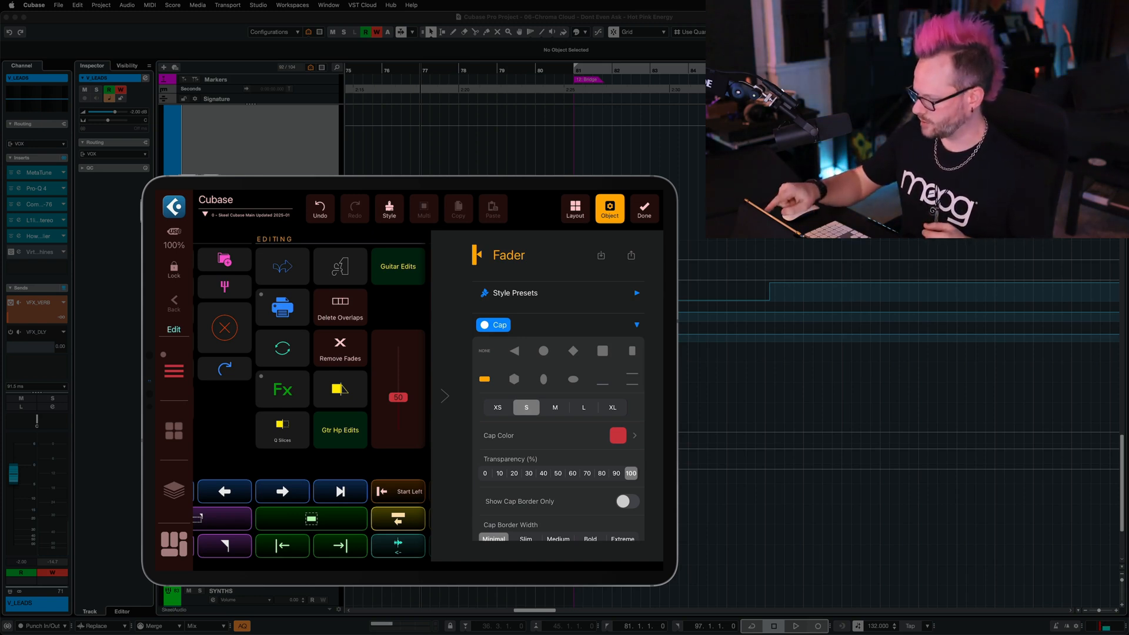
click(514, 293)
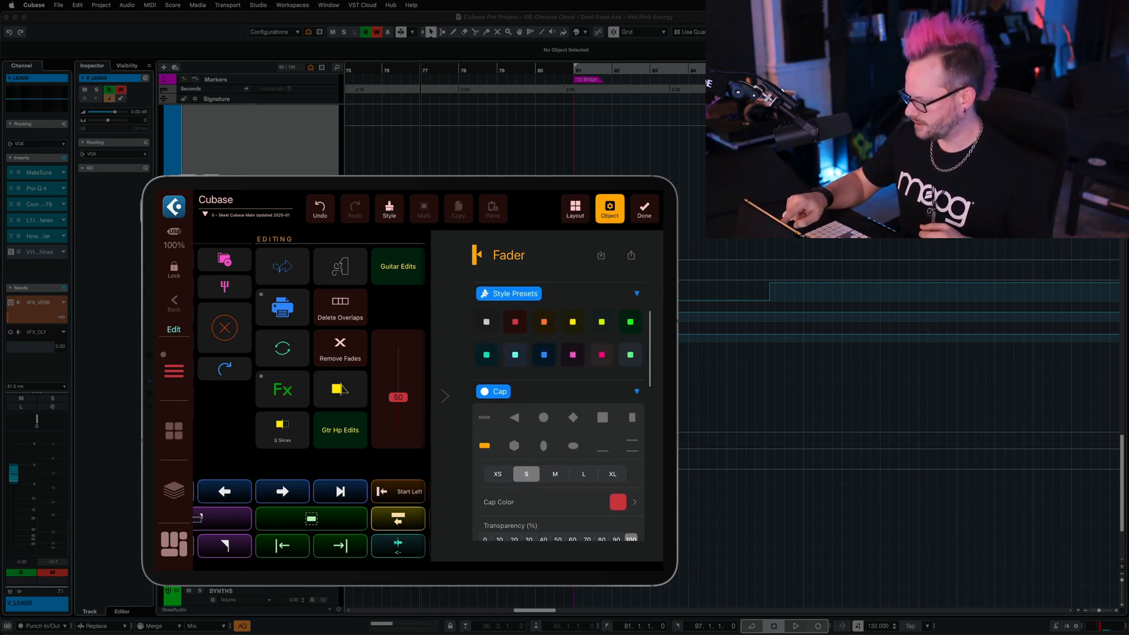
click(514, 355)
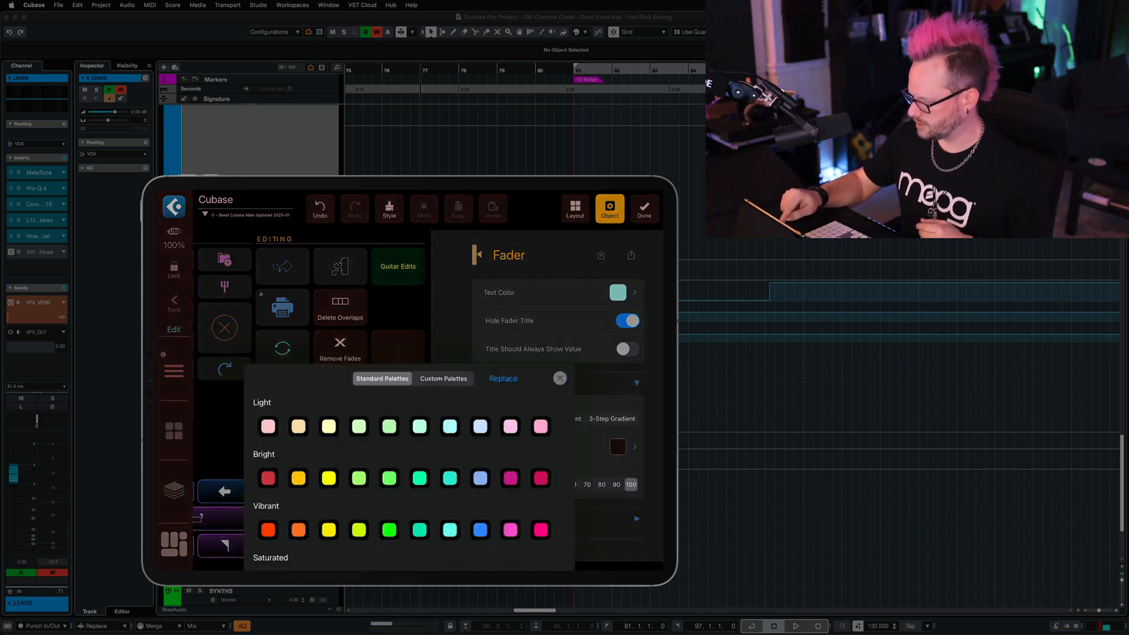
scroll(down, 3)
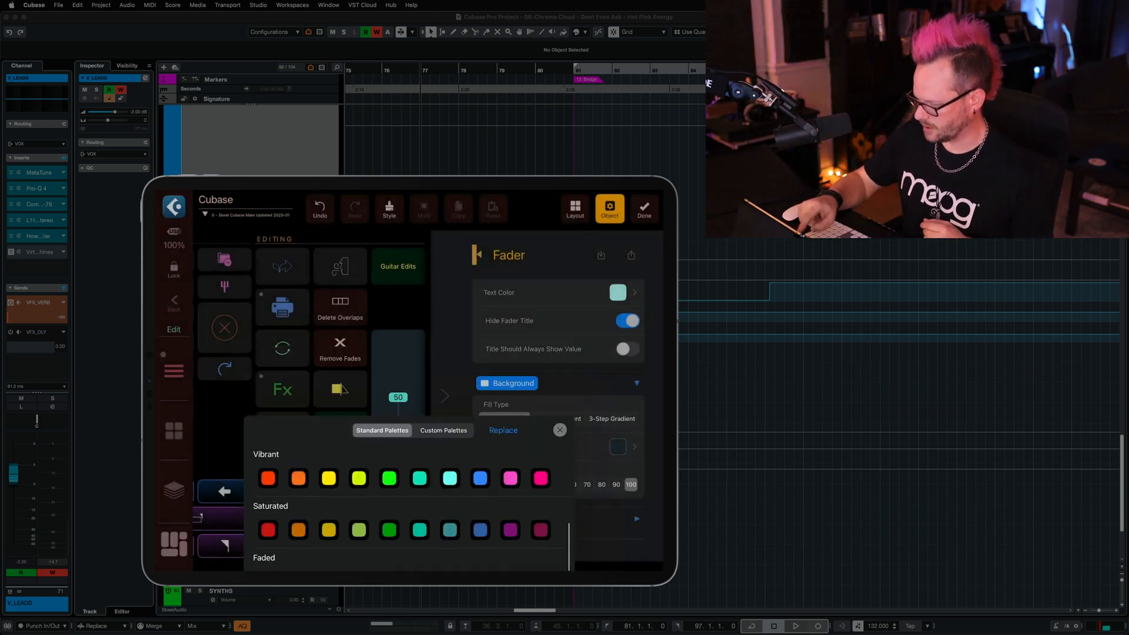
click(559, 430)
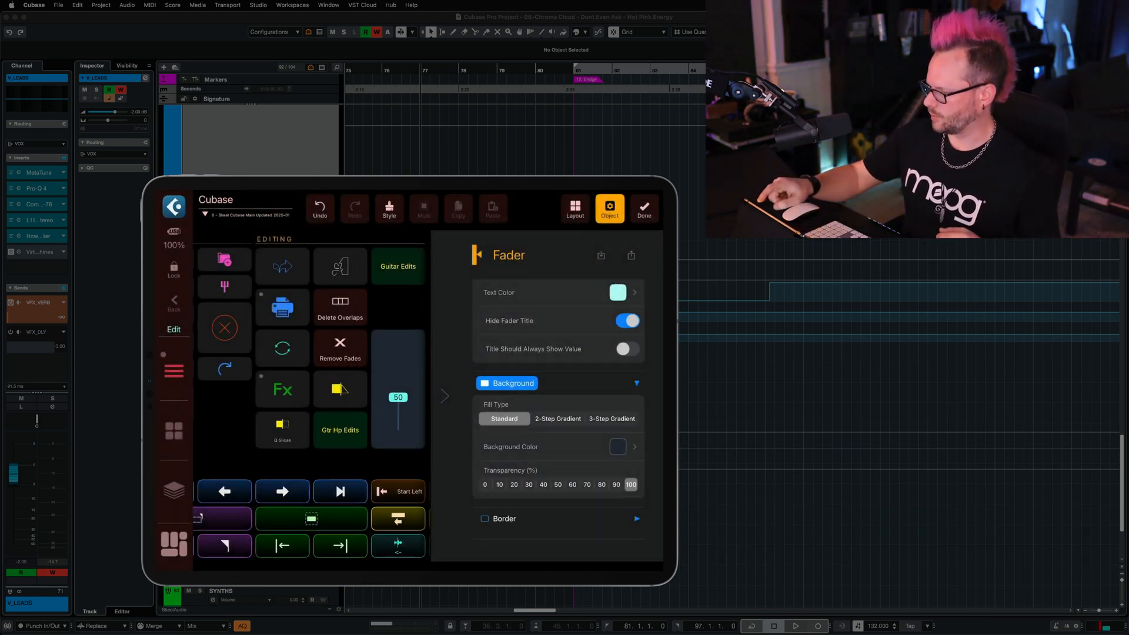
Step: Exit edit mode with Done and slide the fader to raise the track volume to about 95
click(641, 209)
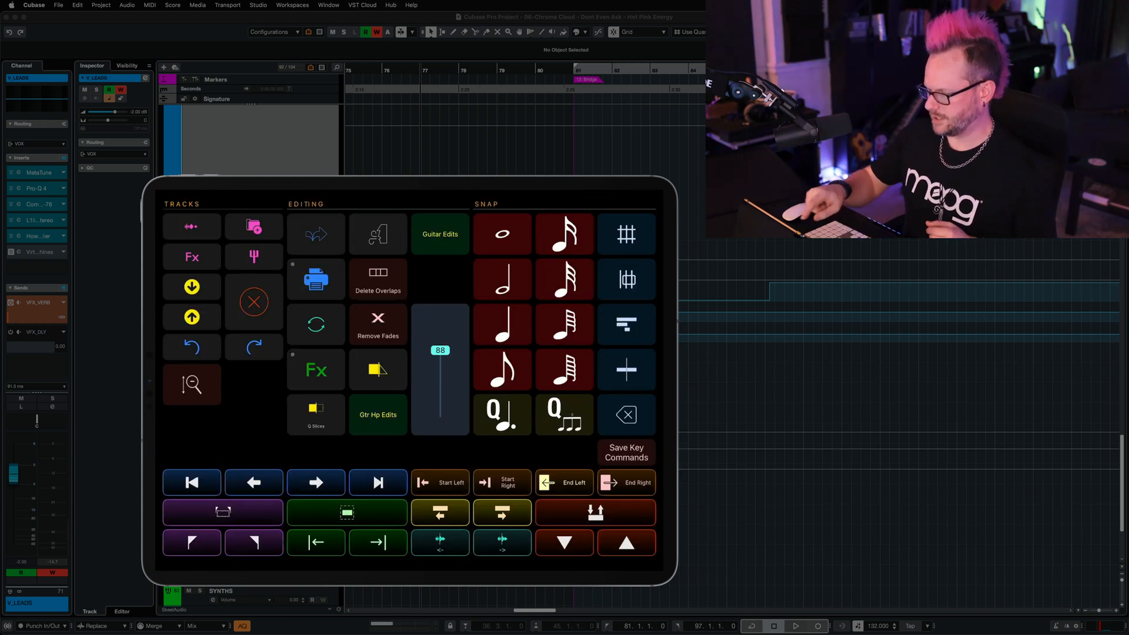
drag(440, 350, 440, 327)
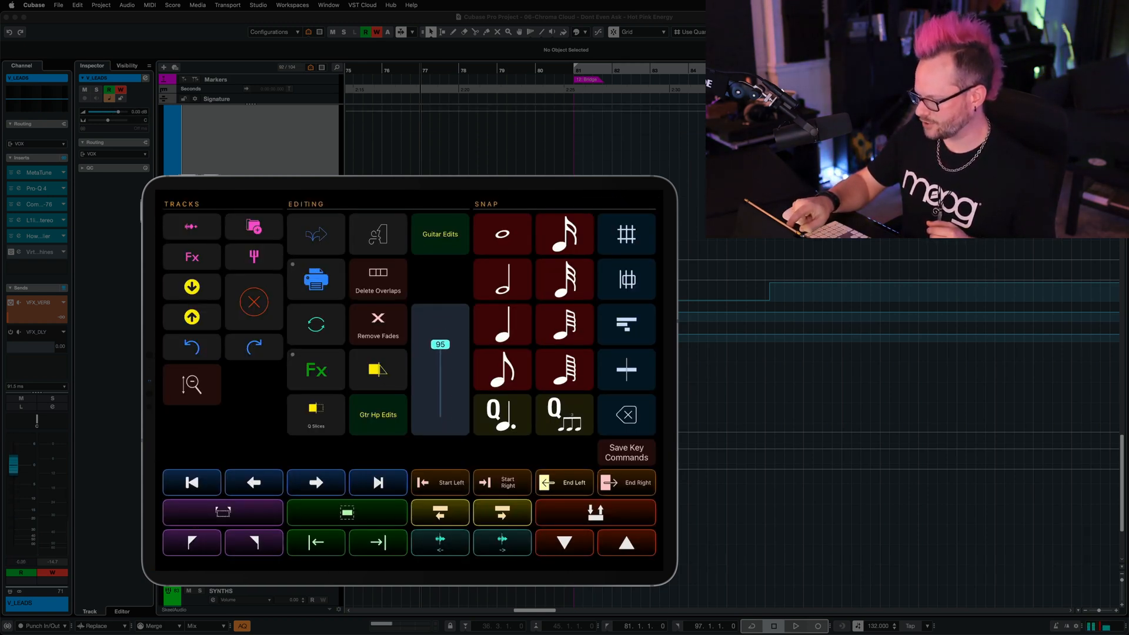
drag(440, 344, 440, 358)
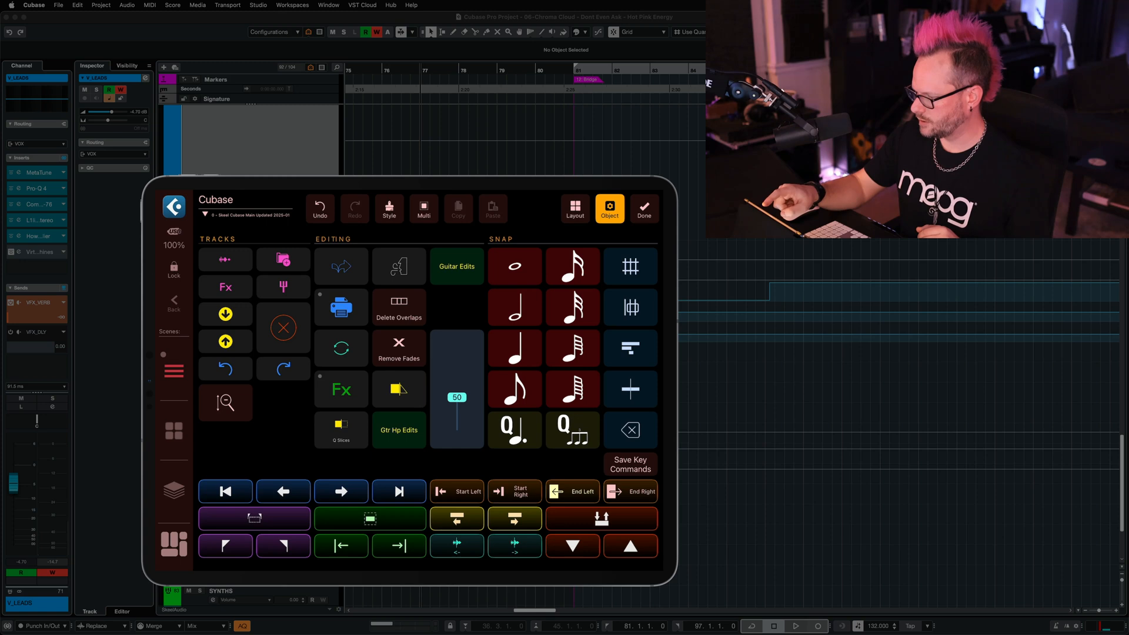
click(574, 208)
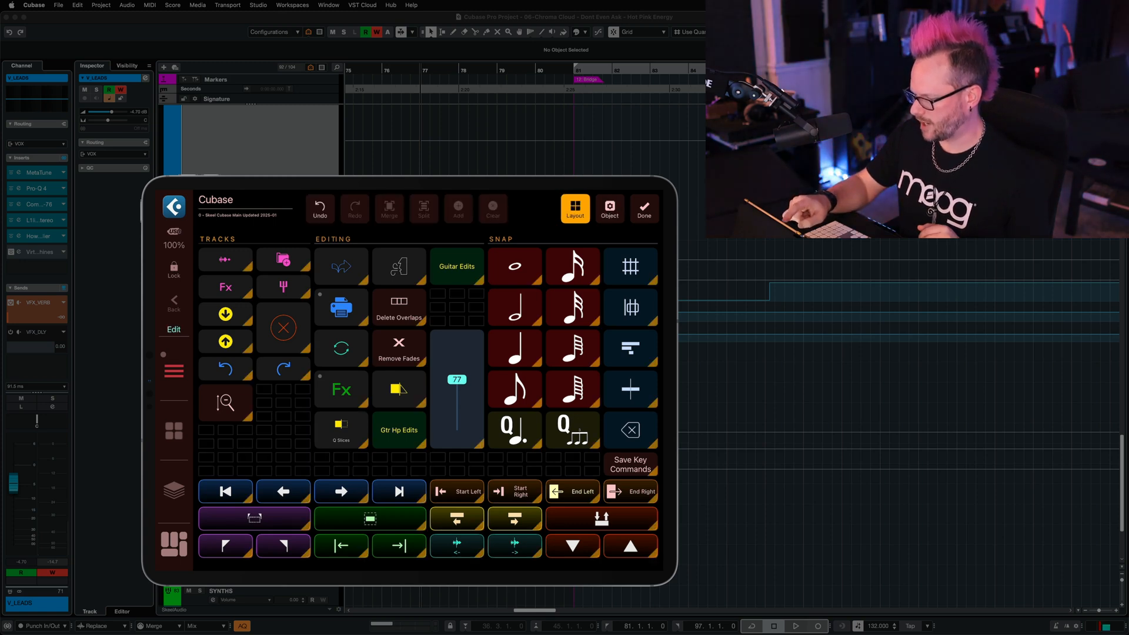
click(456, 308)
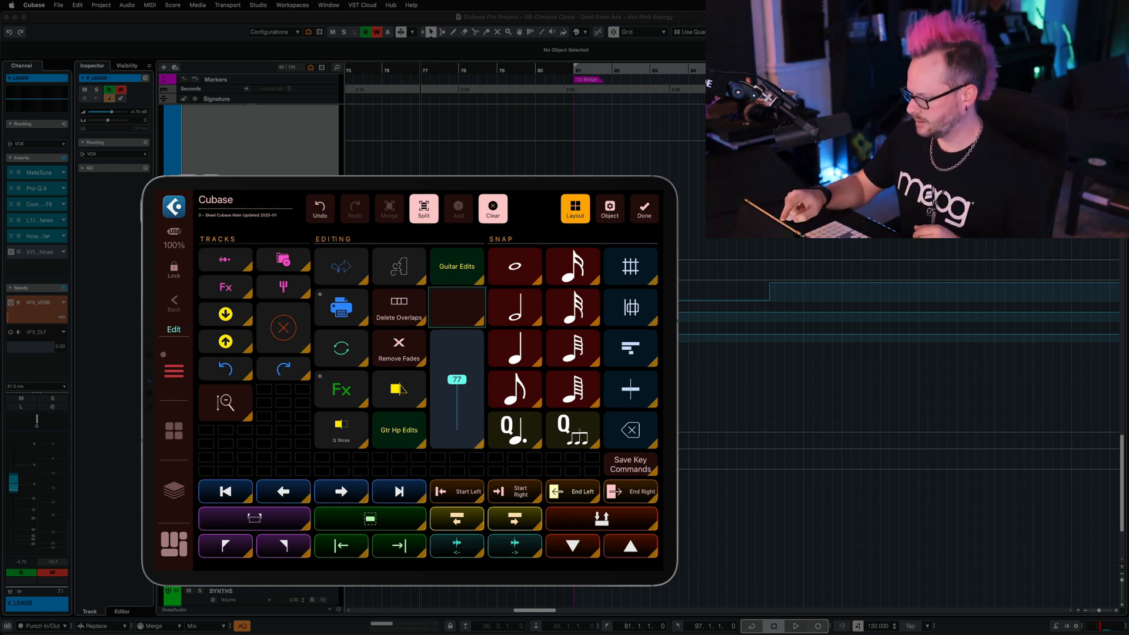
click(608, 209)
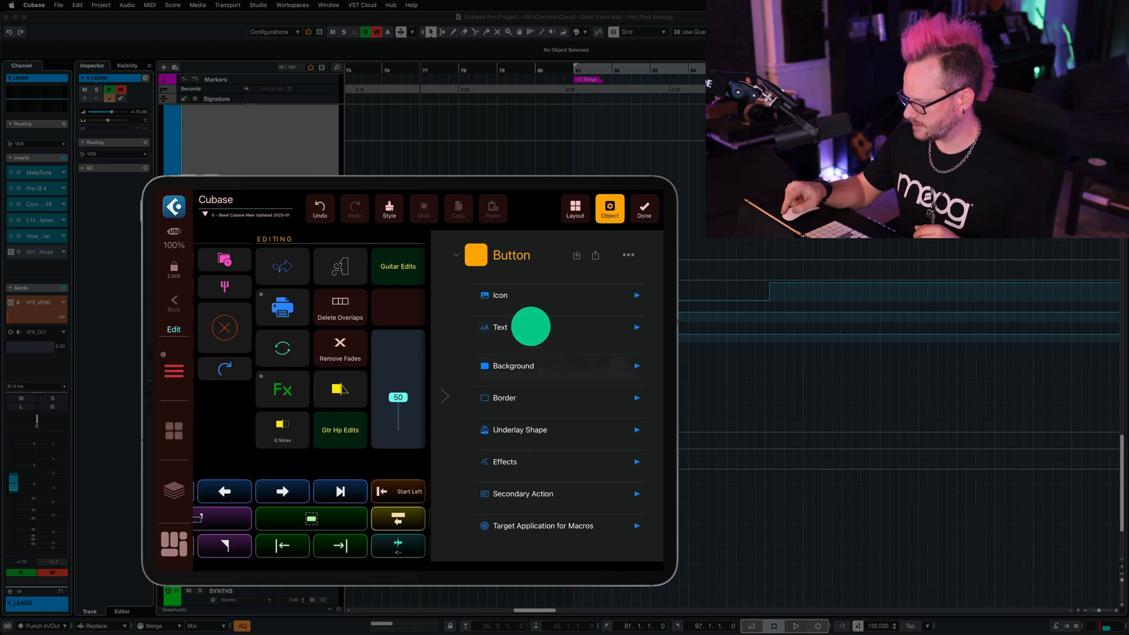
click(499, 327)
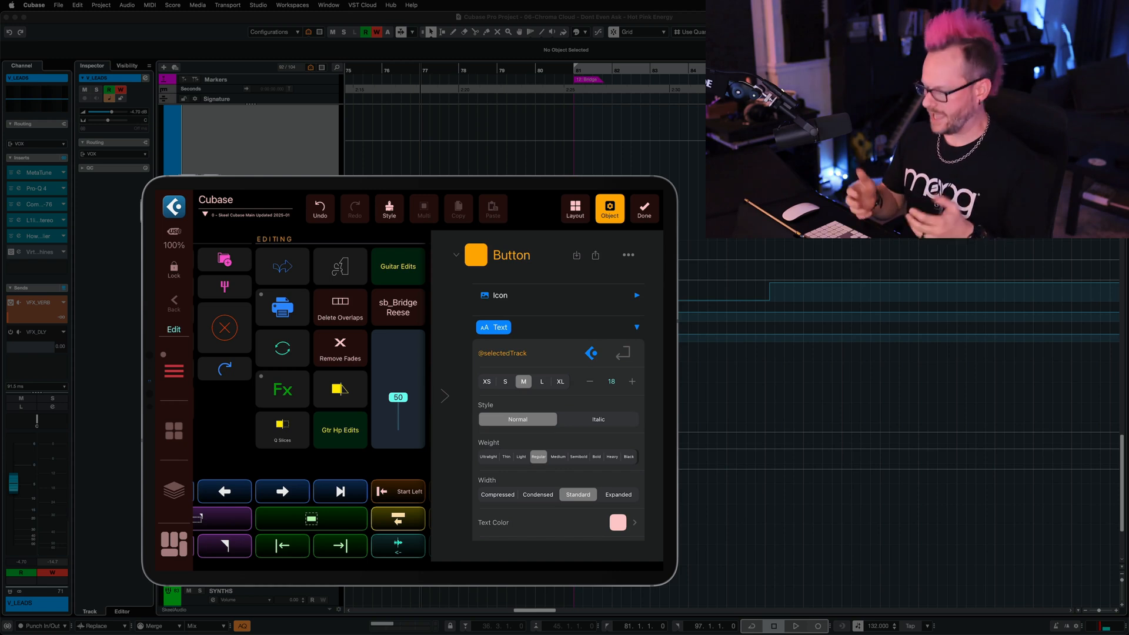
Step: Set the label text to Weight Ultralight and Width Compressed with a teal style preset
click(589, 381)
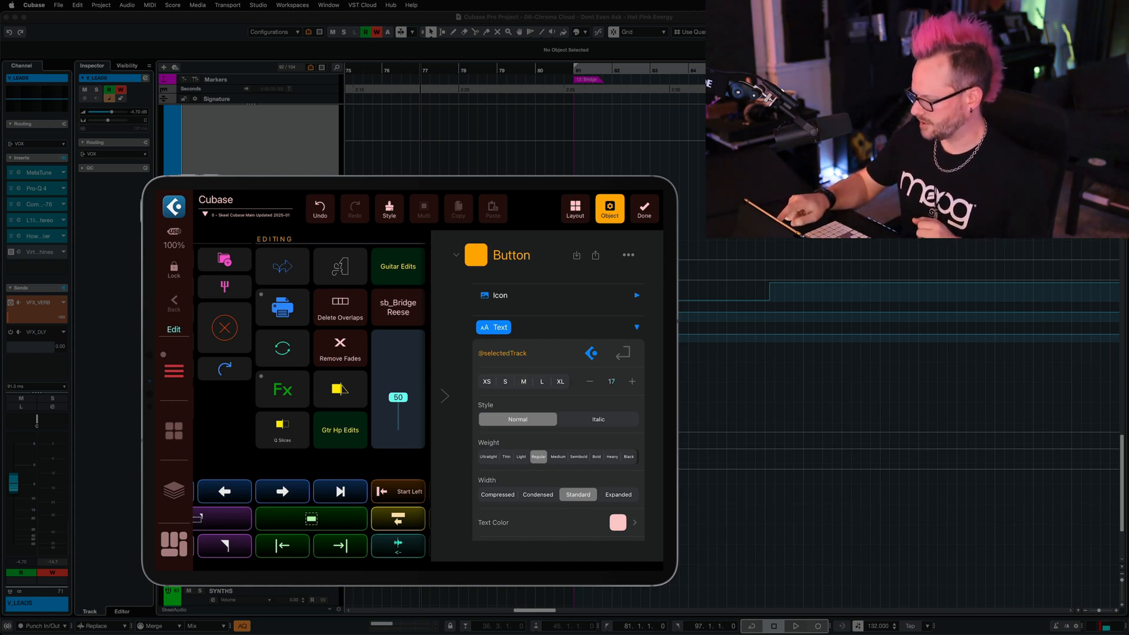
click(590, 381)
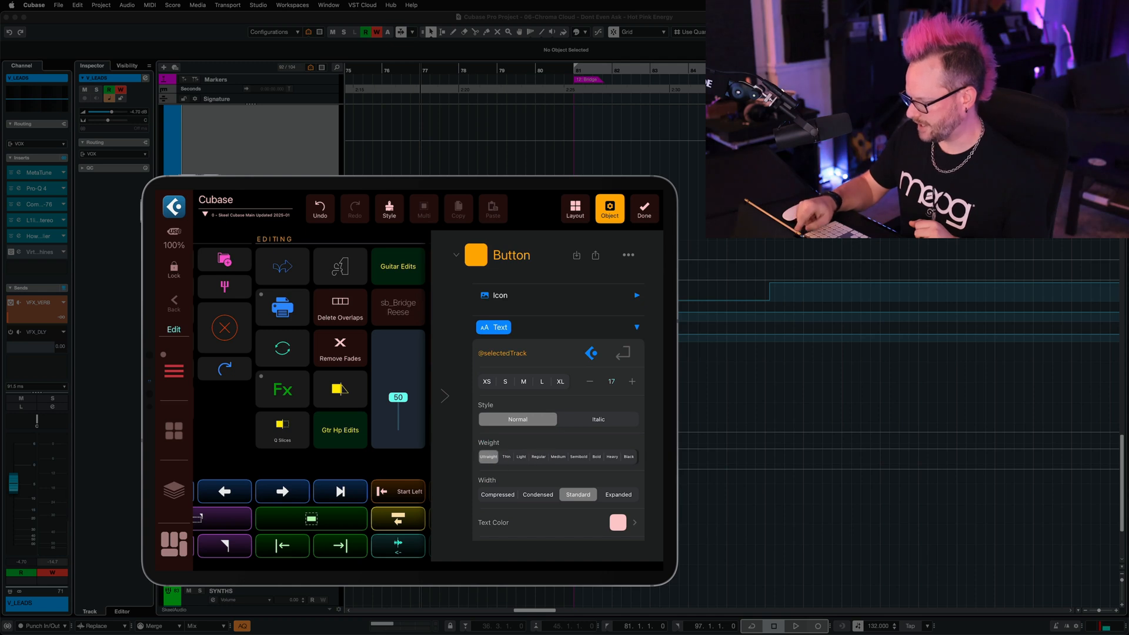
click(497, 494)
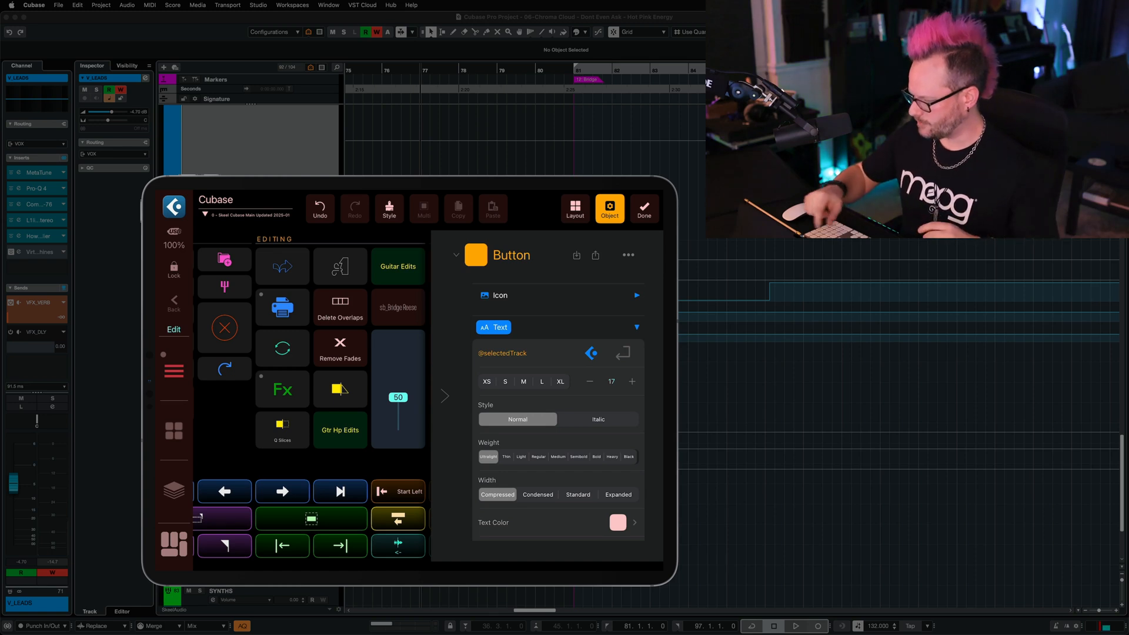
click(520, 456)
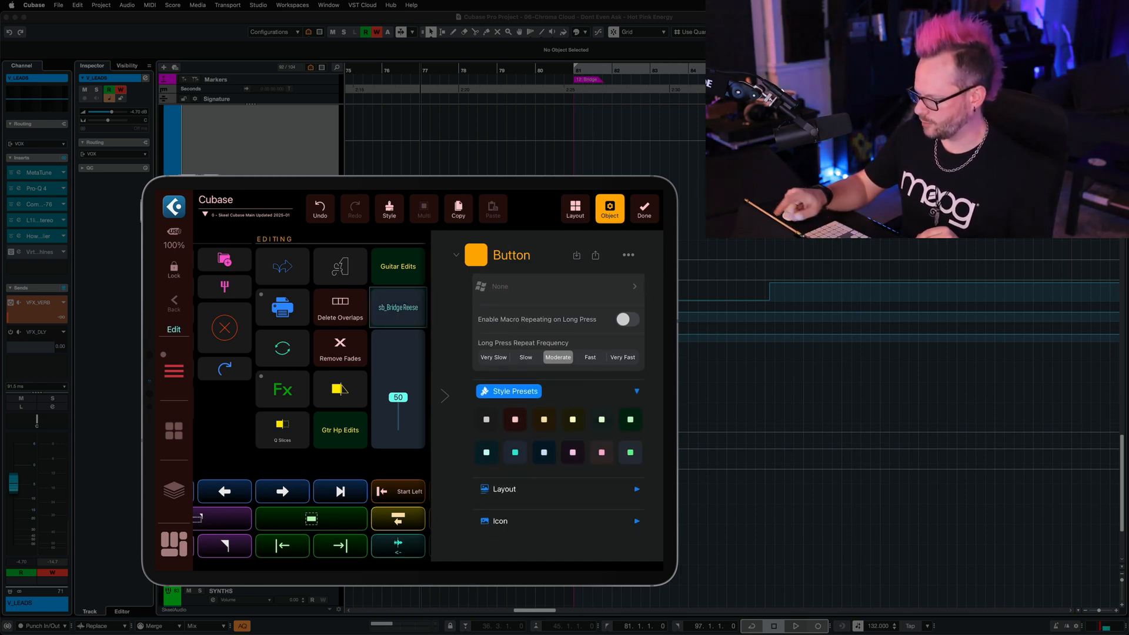
Step: Stretch the volume fader's top edge up to meet the track-name label
click(573, 209)
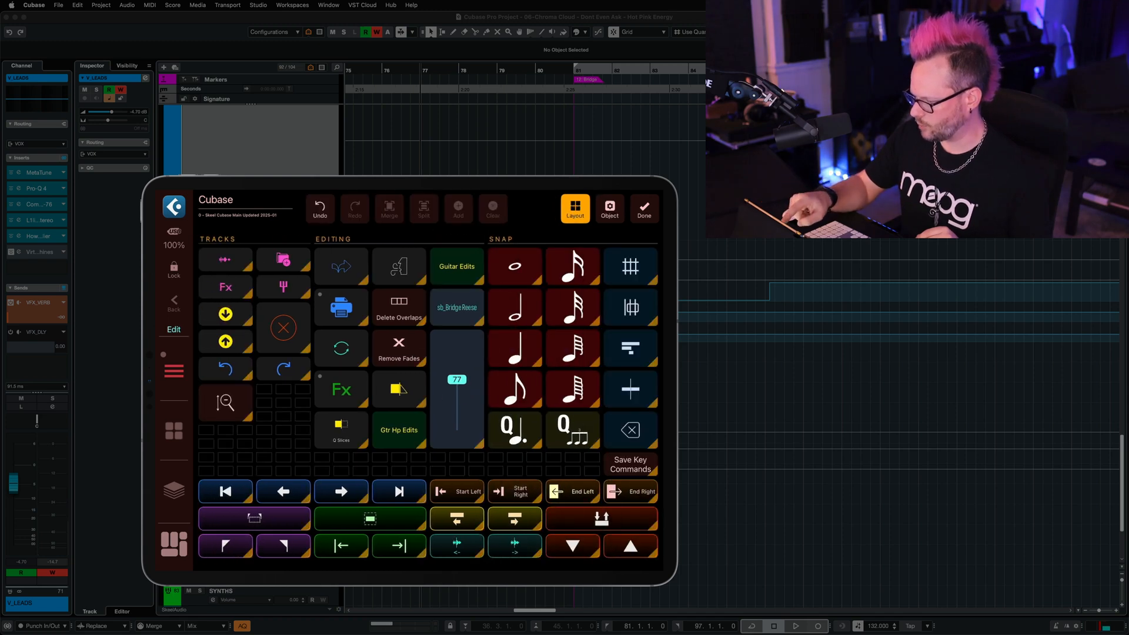
click(456, 307)
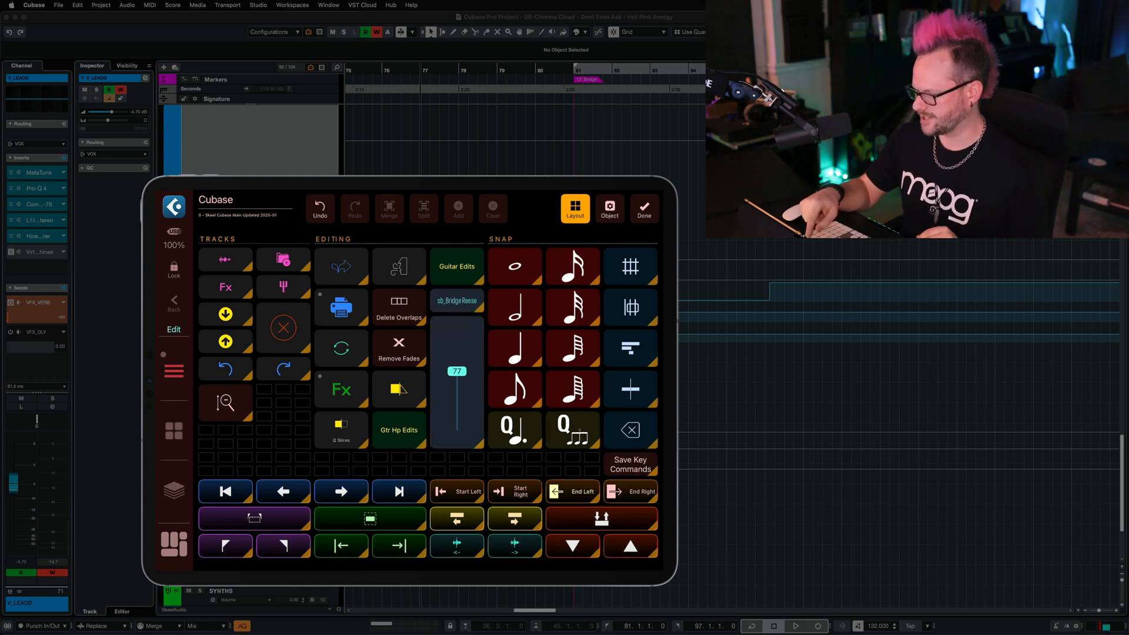
click(423, 208)
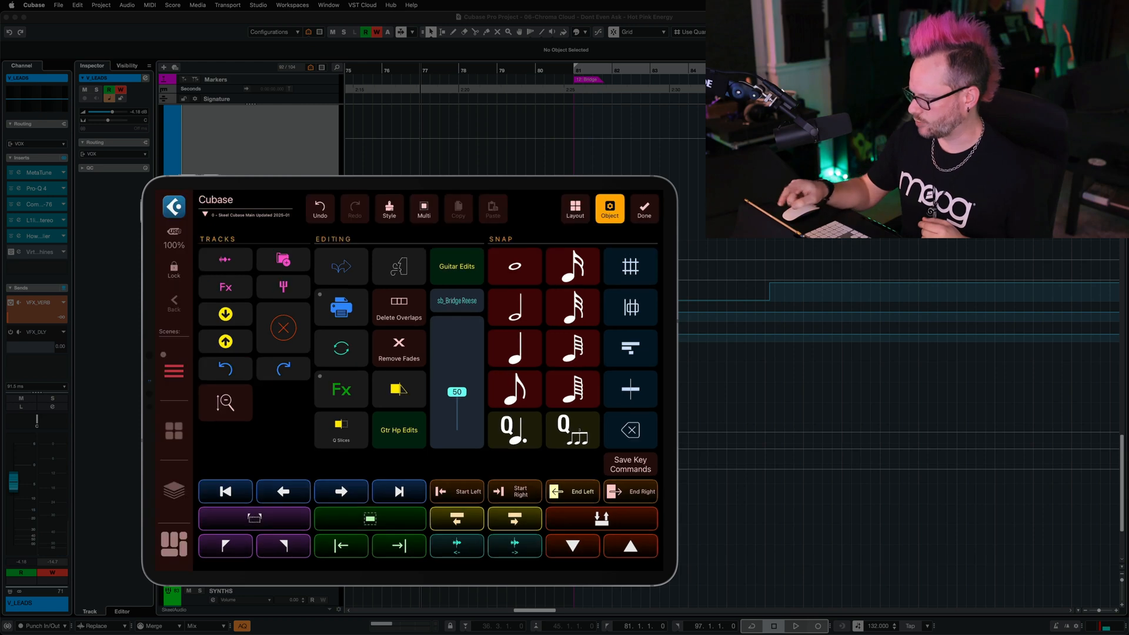
Step: Add a second Fader across the empty row beneath the volume fader and label
click(574, 208)
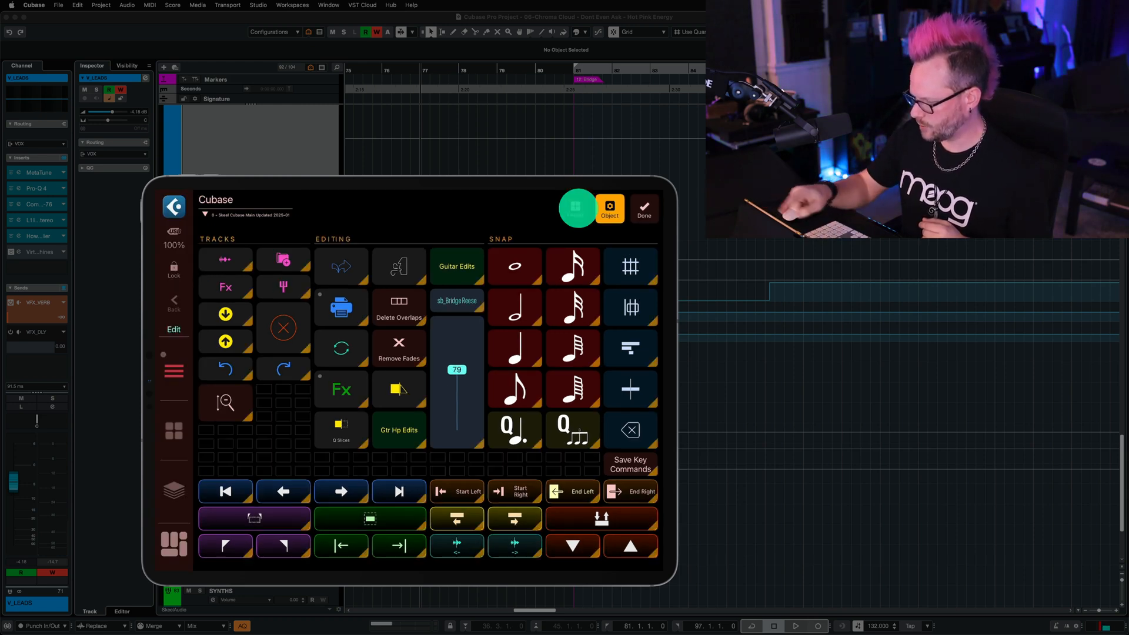
click(577, 208)
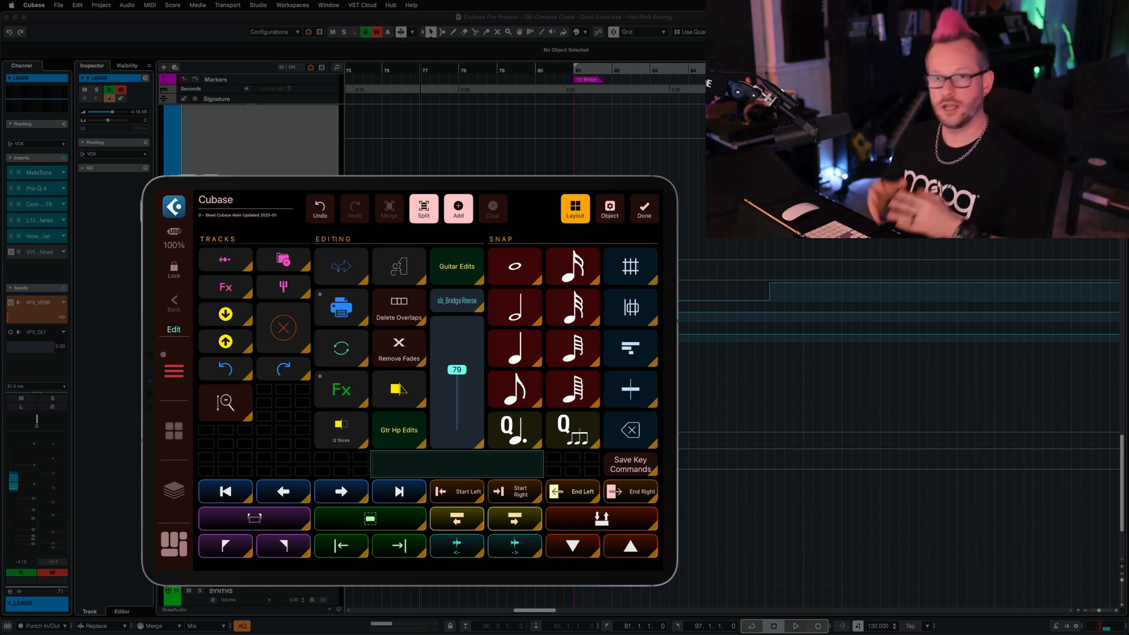
click(458, 208)
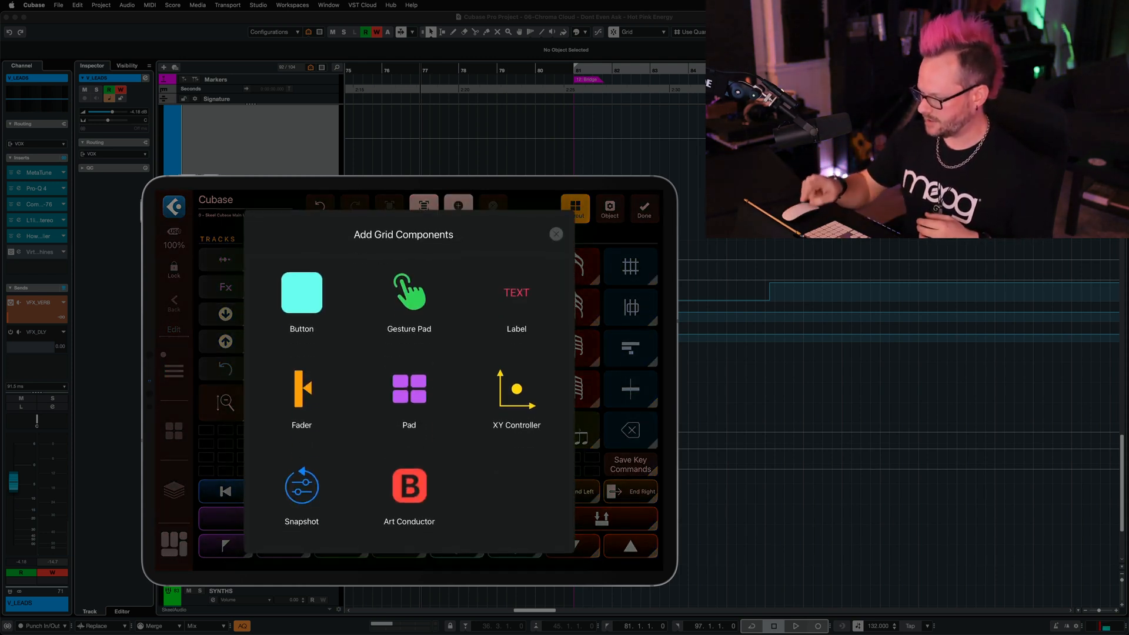
click(555, 234)
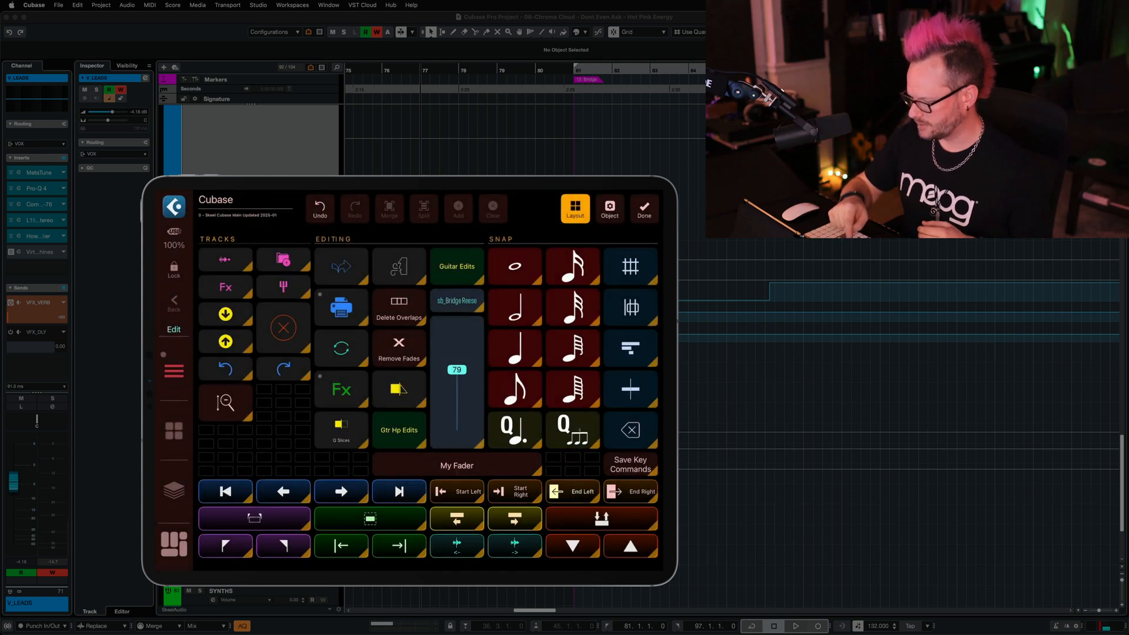
drag(457, 369, 455, 391)
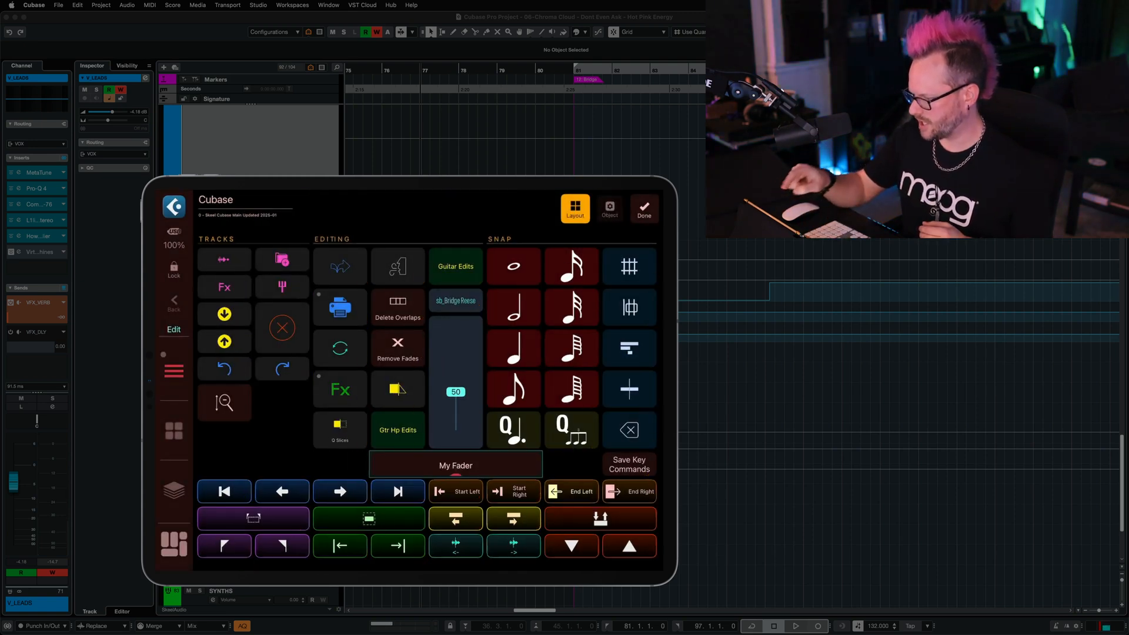
Step: Assign the new fader to the Pan parameter and enable Hide Fader Title
click(609, 208)
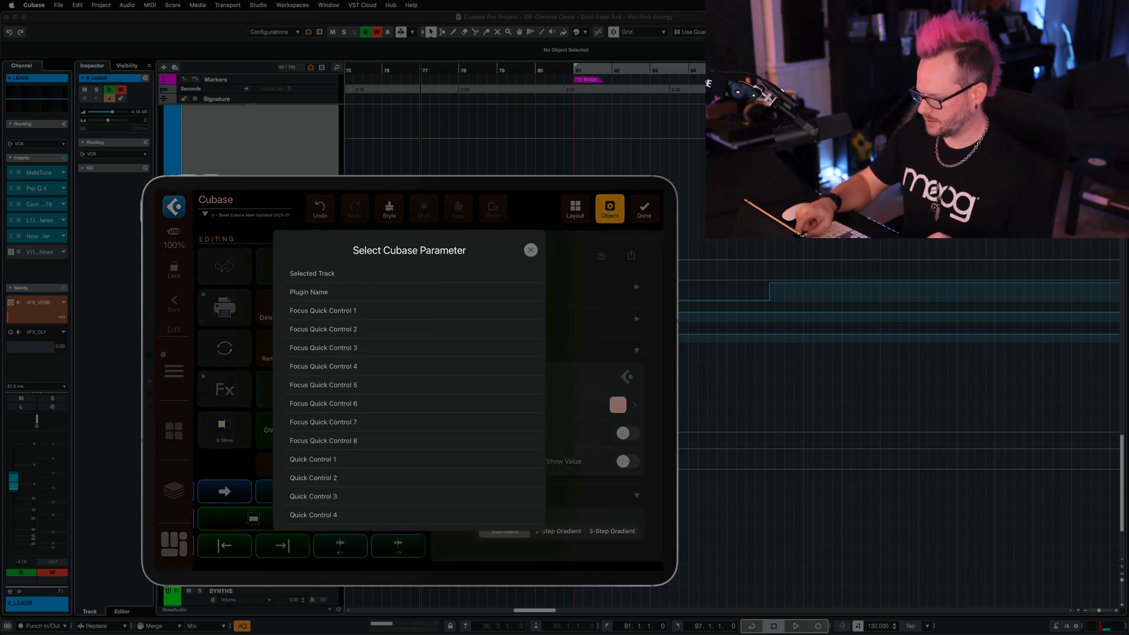
scroll(down, 3)
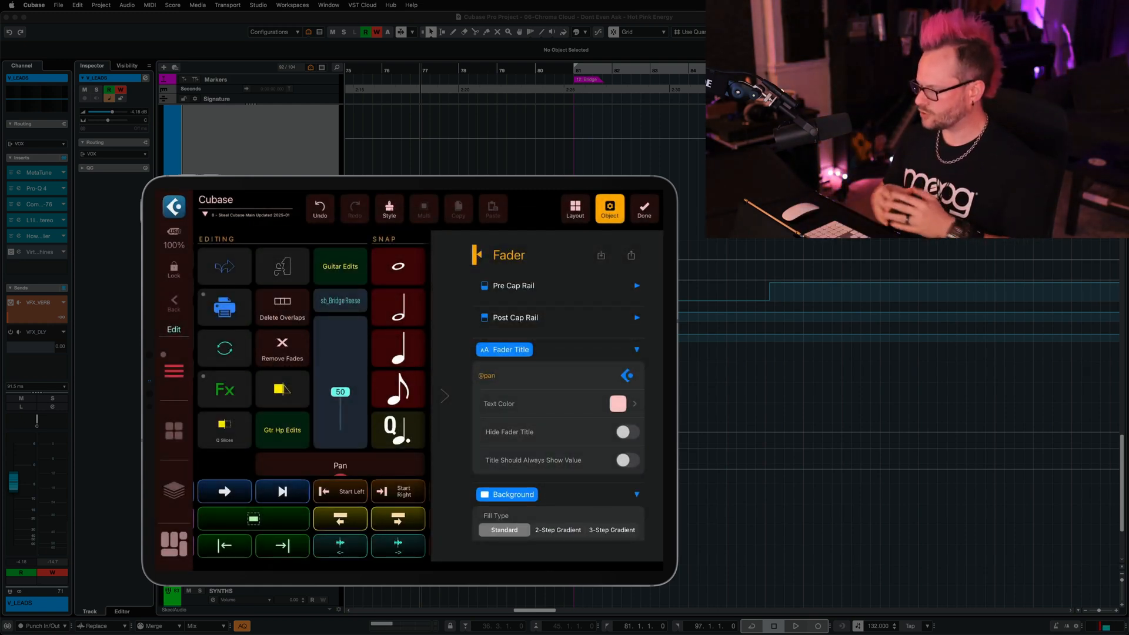
click(624, 432)
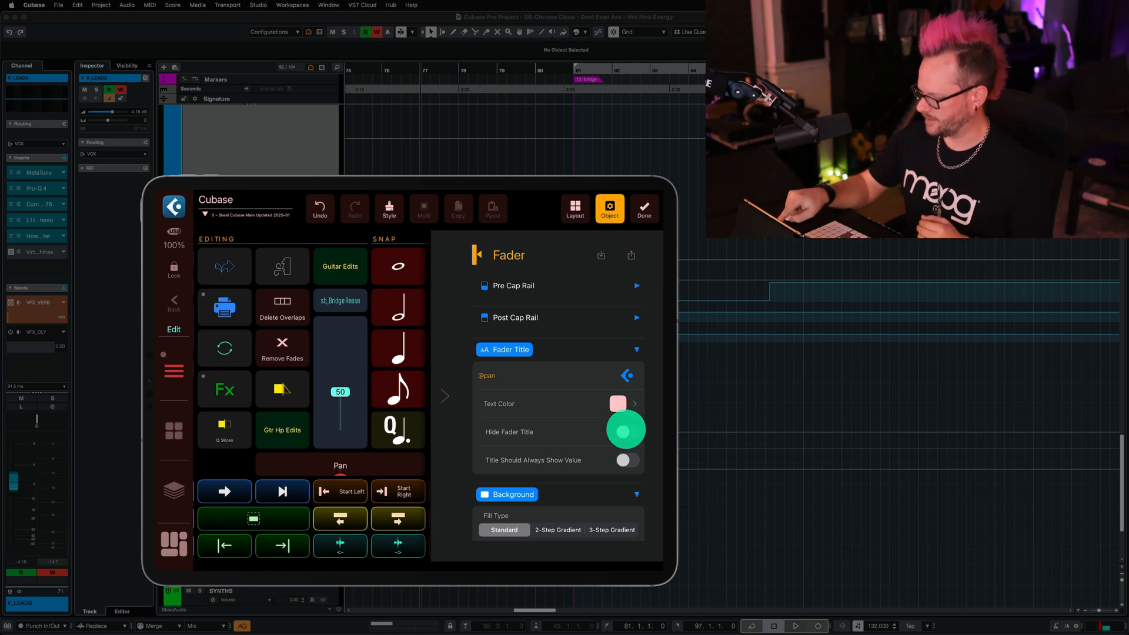
click(624, 432)
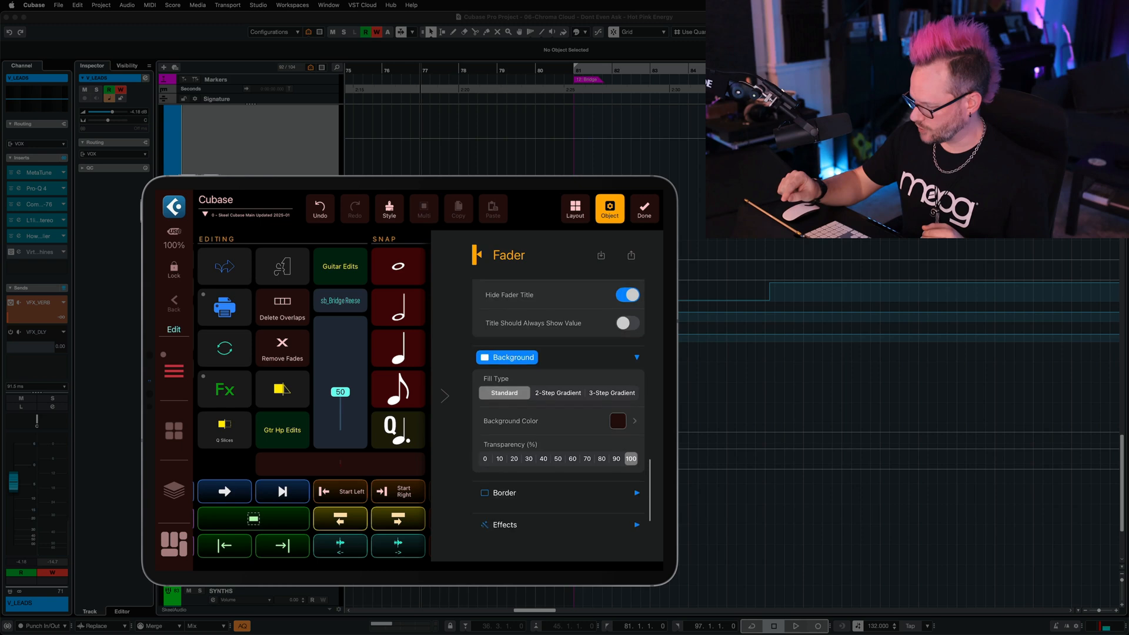
Step: Enable Horizontal Orientation for the pan fader
scroll(down, 3)
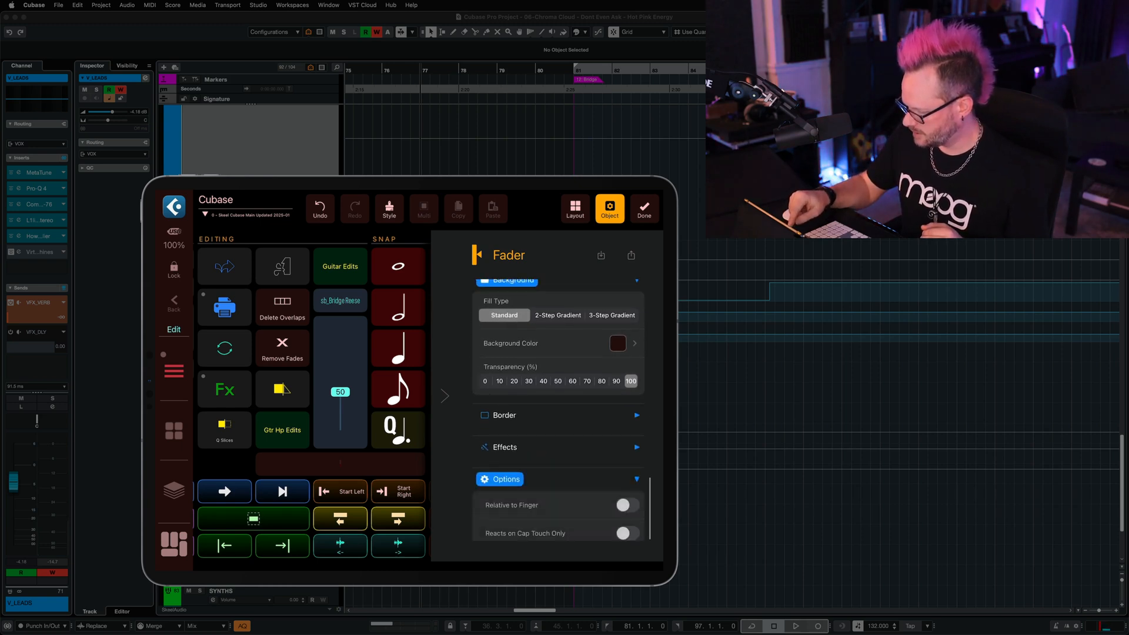
scroll(down, 3)
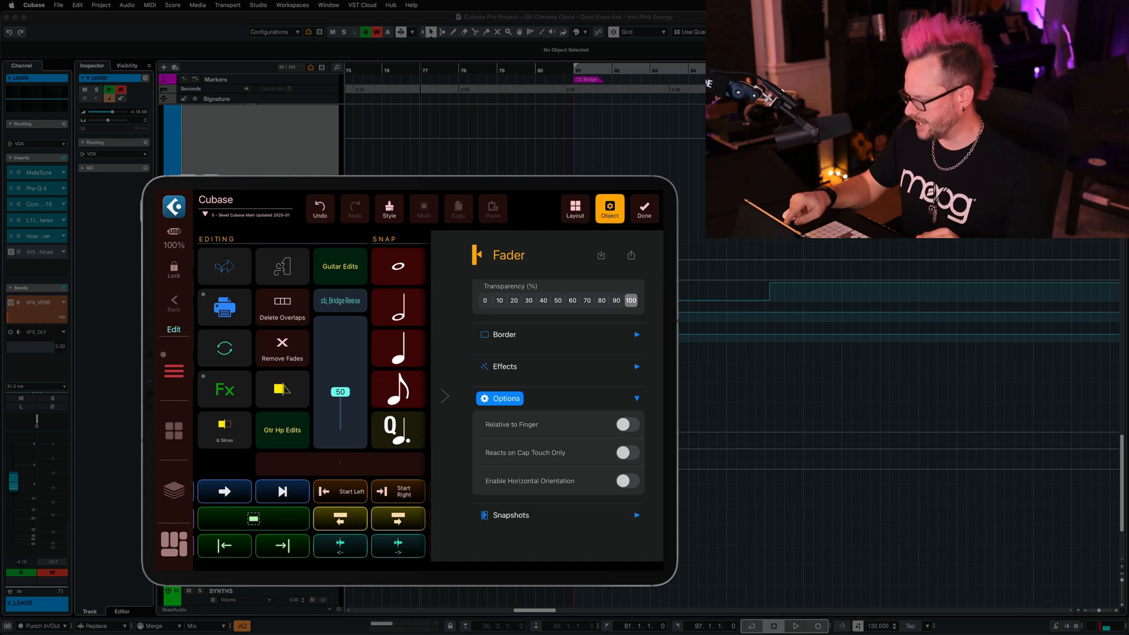
click(626, 481)
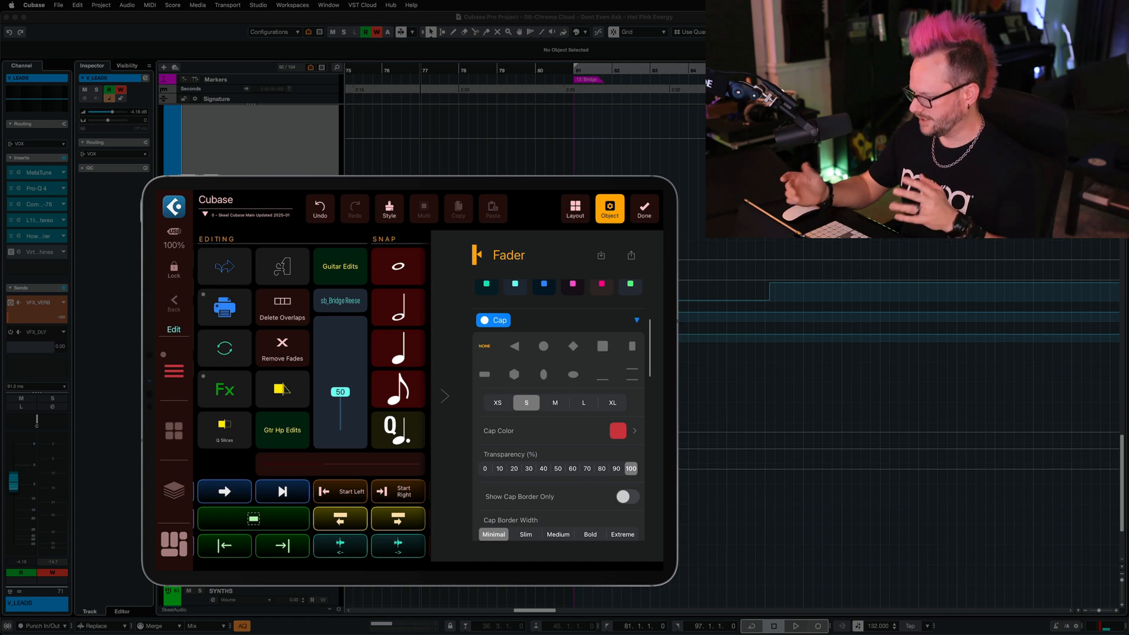
Step: Give the pan fader a triangular cap and bring up the dark background colour swatches
click(513, 346)
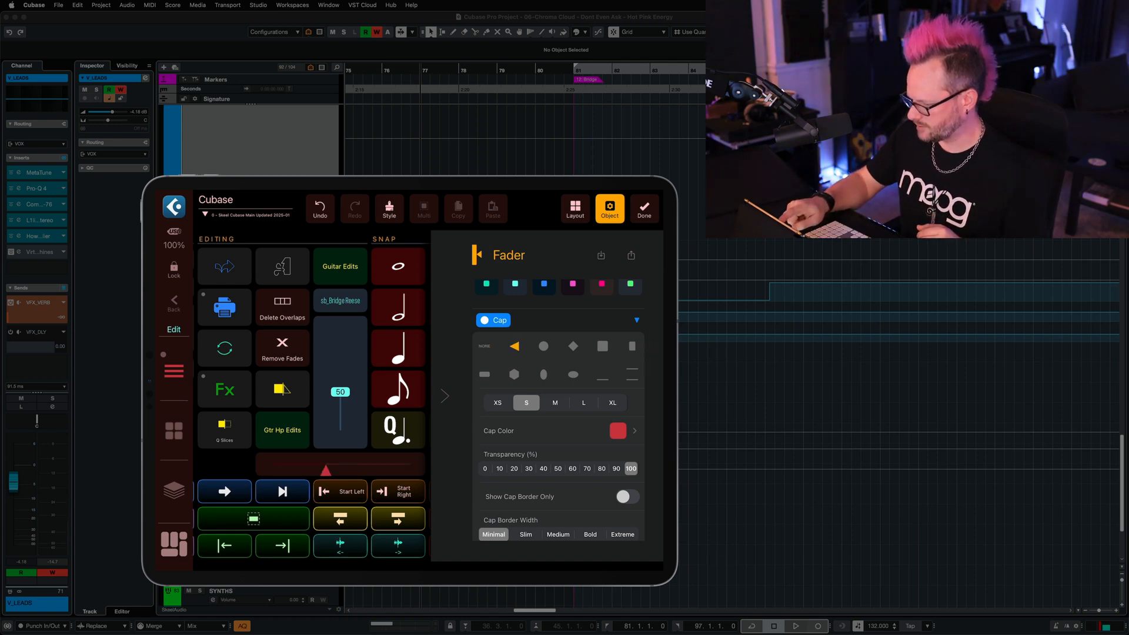
click(542, 374)
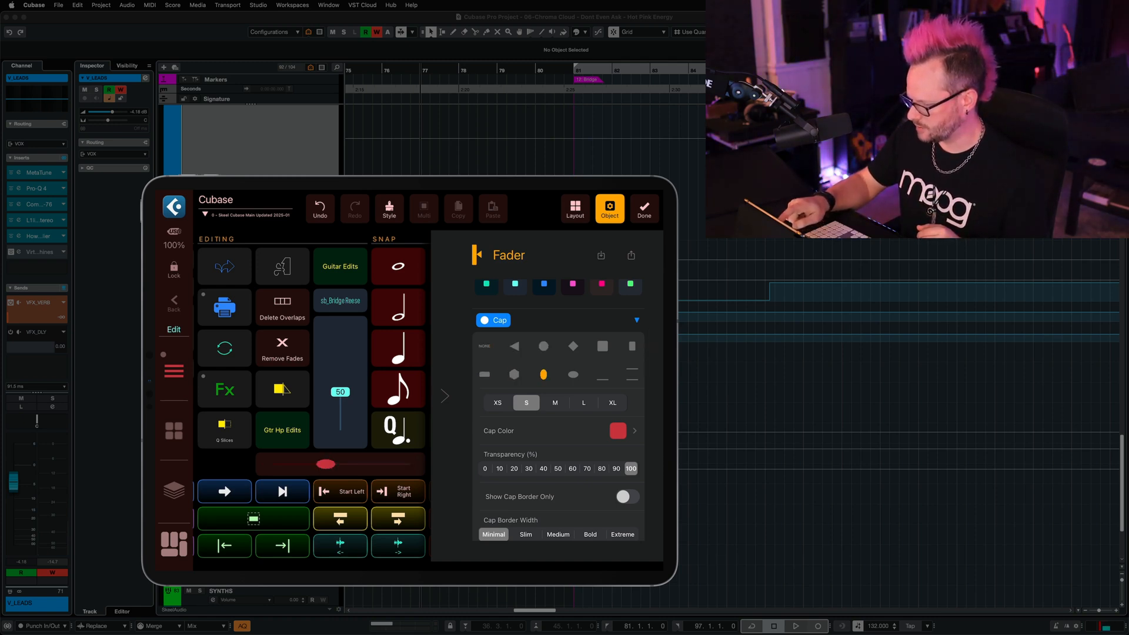
click(513, 346)
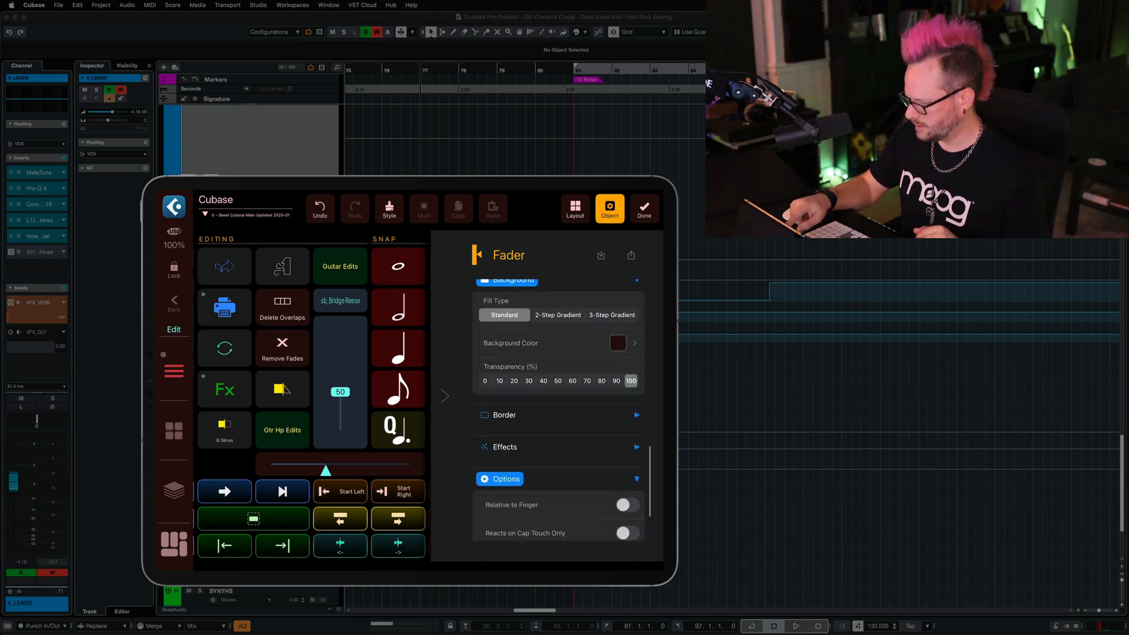
click(617, 352)
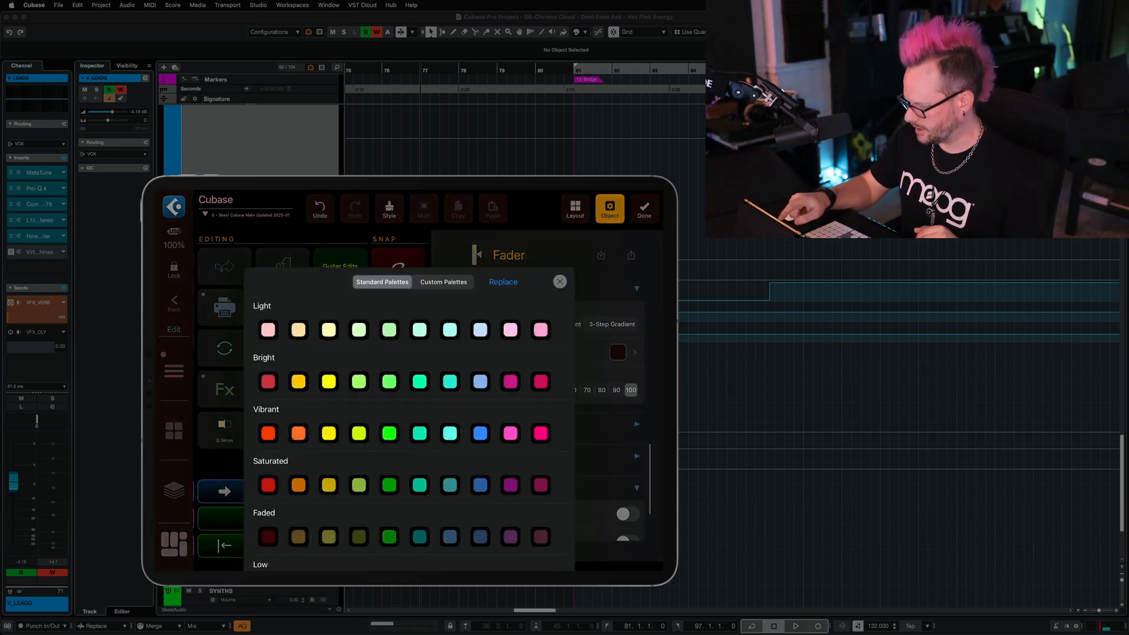
scroll(down, 3)
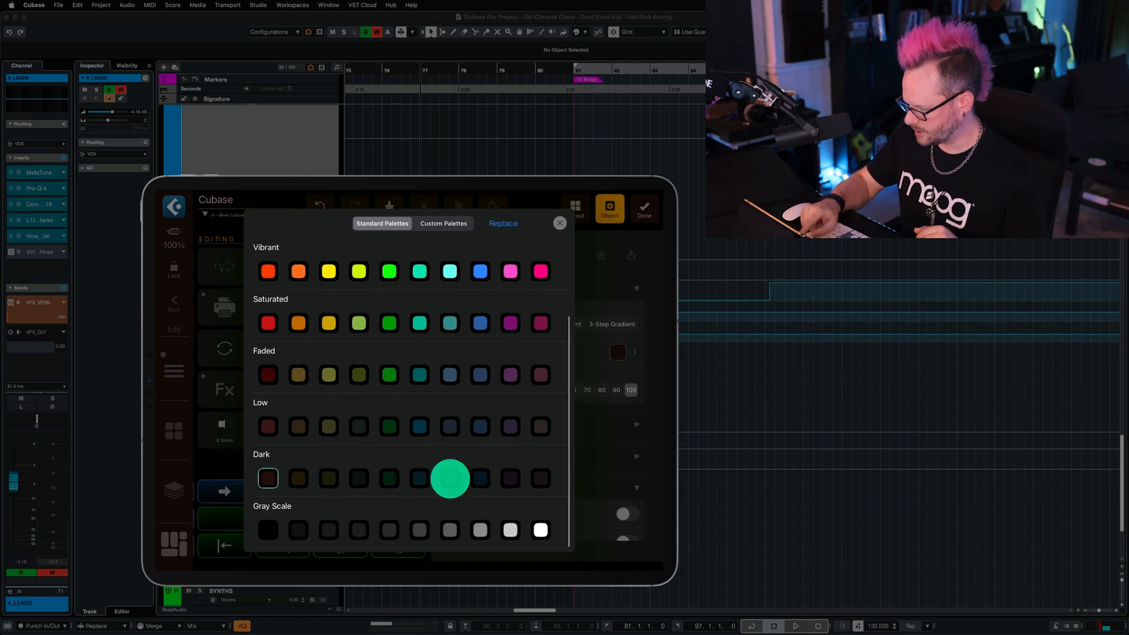